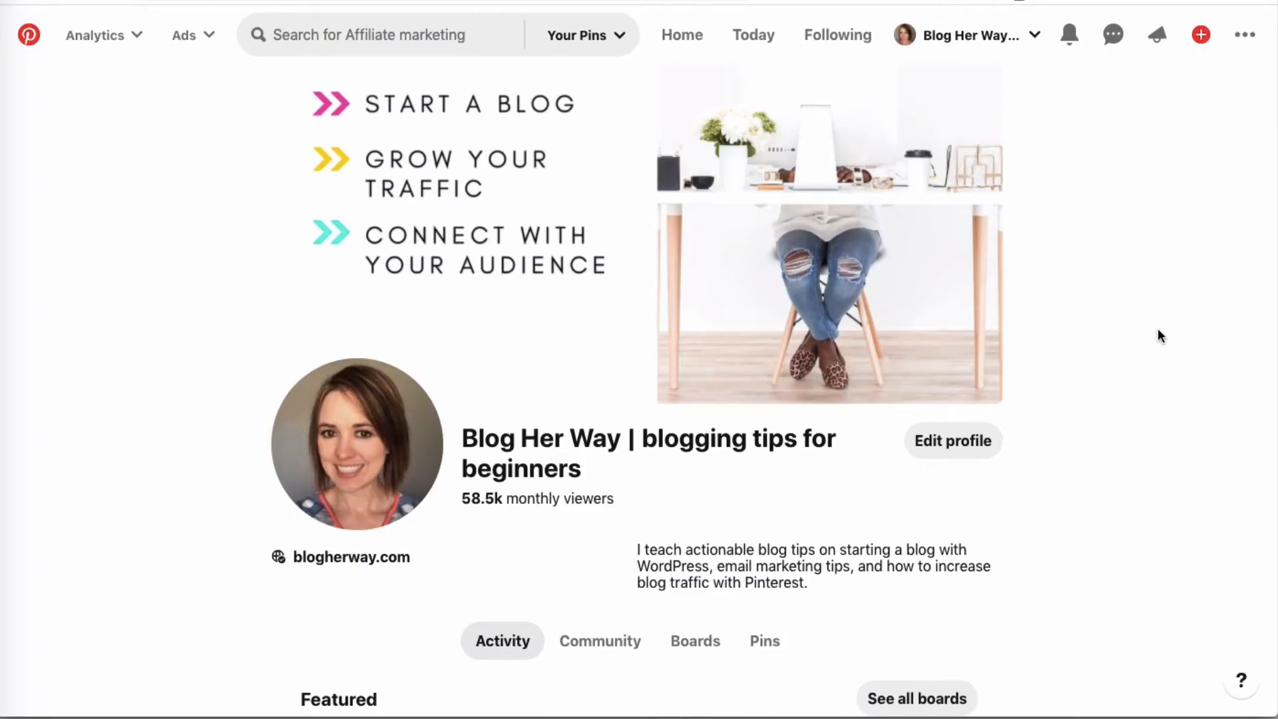
{"action": "mouse_move", "coordinate": [1240, 60]}
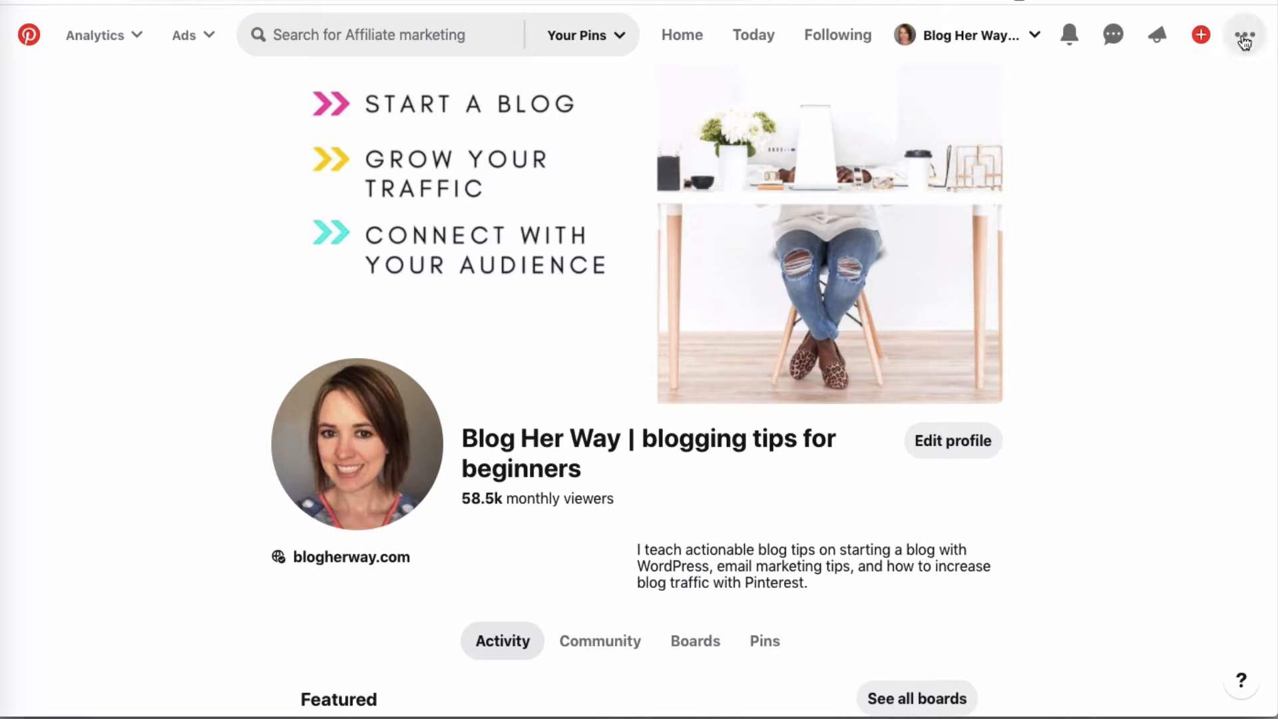
Step: Reach the Edit settings page from the profile's three-dot account menu
{"action": "left_click", "coordinate": [1244, 34]}
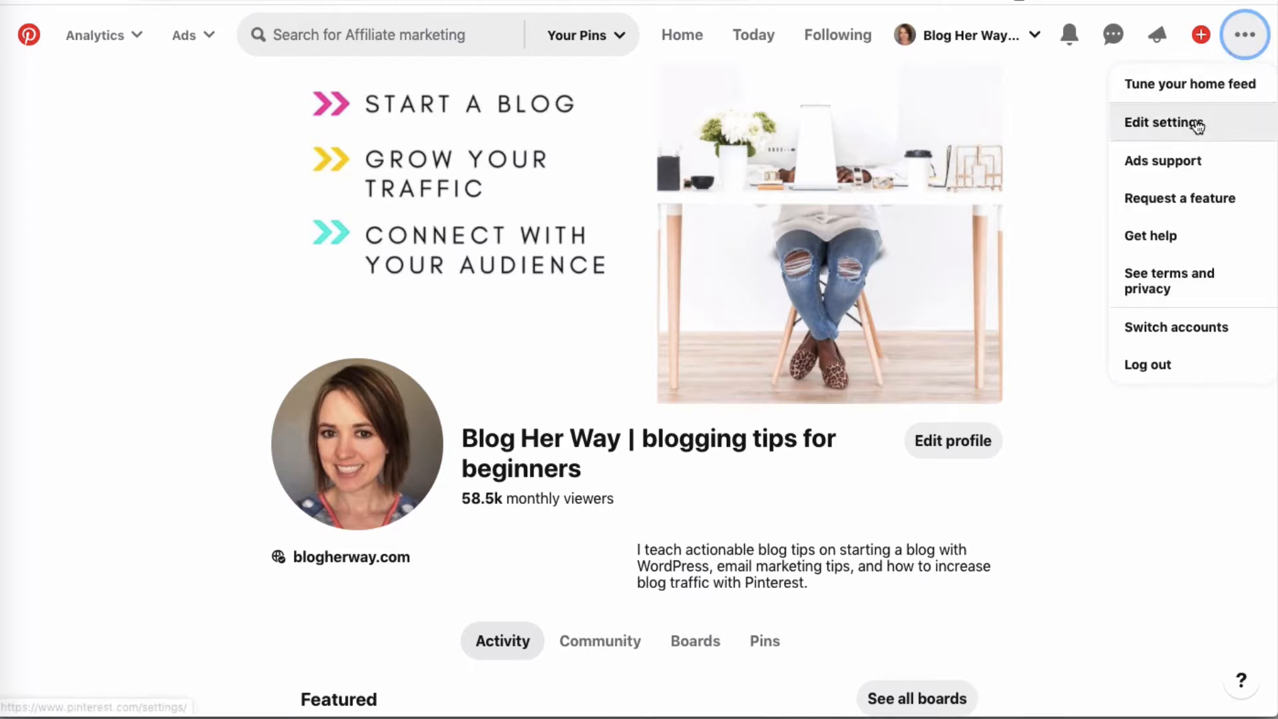
{"action": "left_click", "coordinate": [1163, 123]}
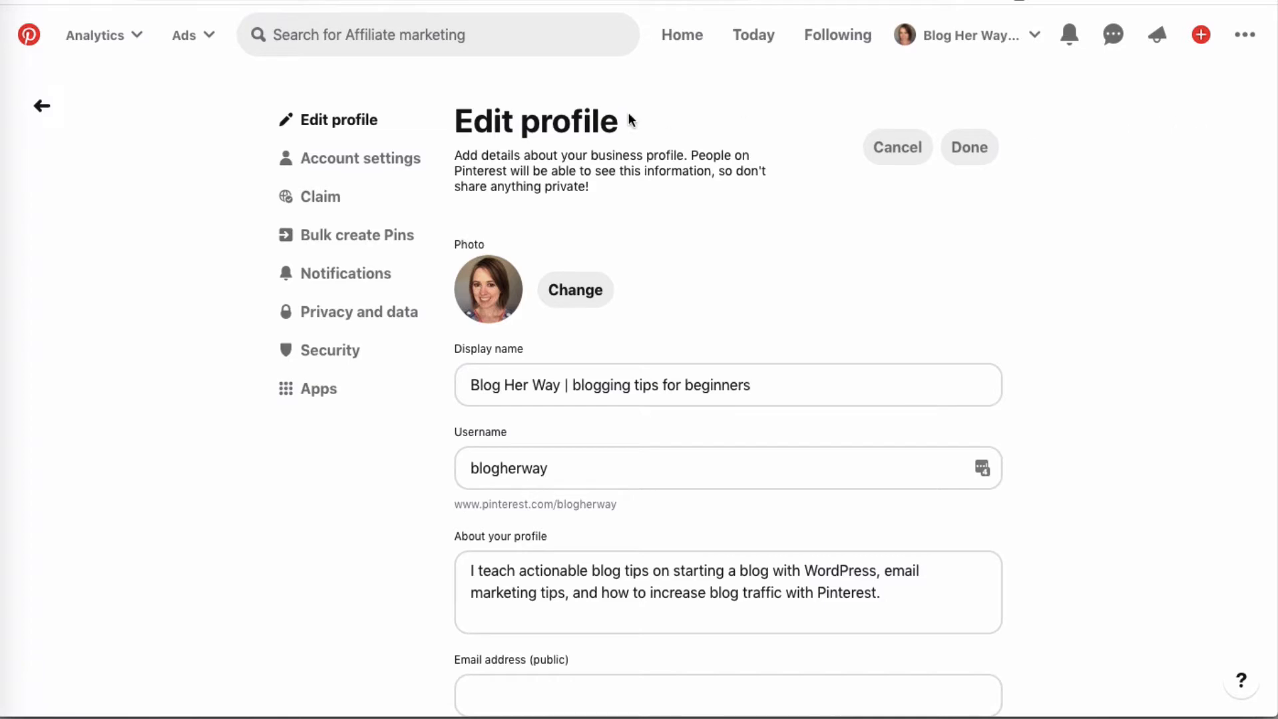
{"action": "mouse_move", "coordinate": [321, 198]}
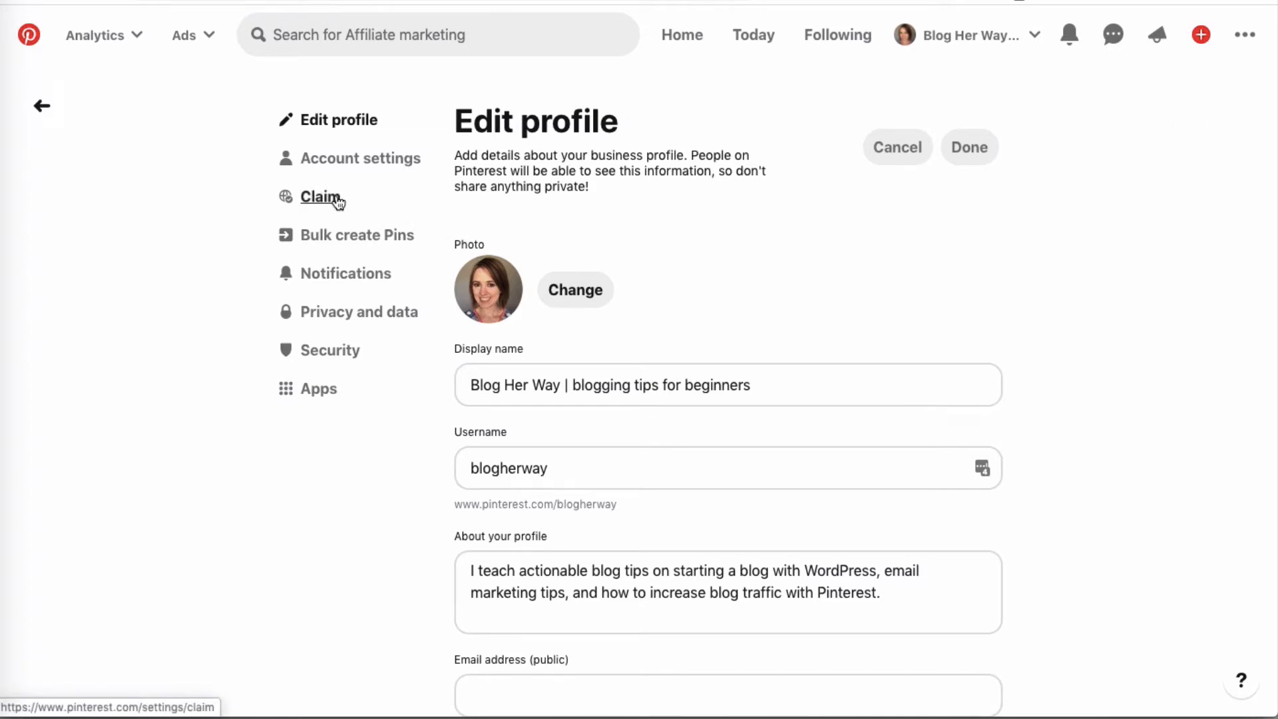
Step: Go to the Claim settings and bring the YouTube entry into view below blogherway.com
{"action": "left_click", "coordinate": [319, 197]}
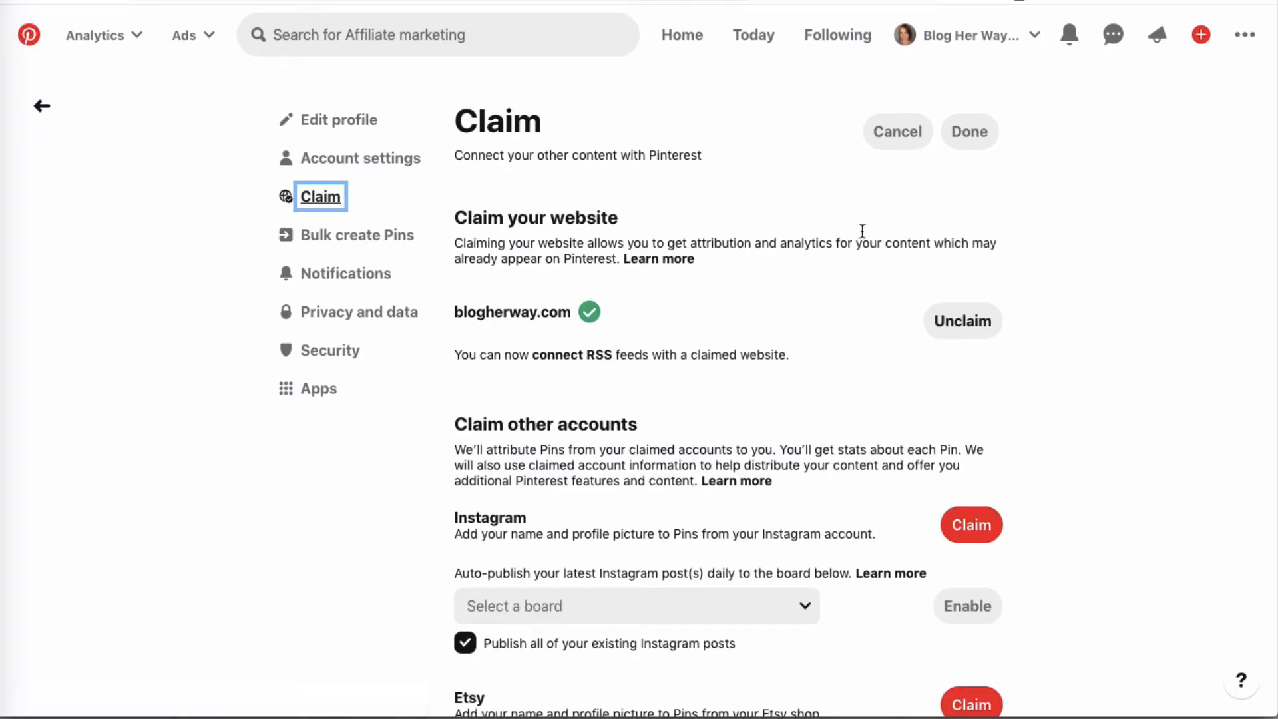
{"action": "mouse_move", "coordinate": [1092, 342]}
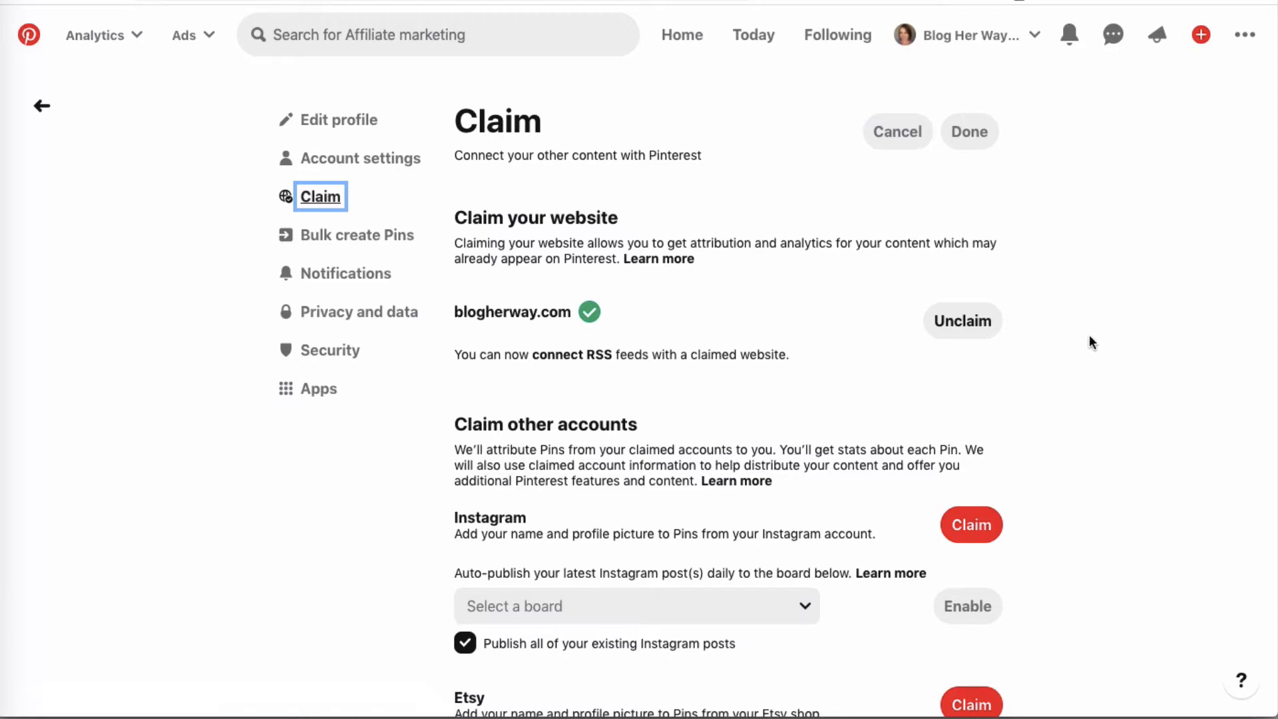
{"action": "mouse_move", "coordinate": [1076, 424]}
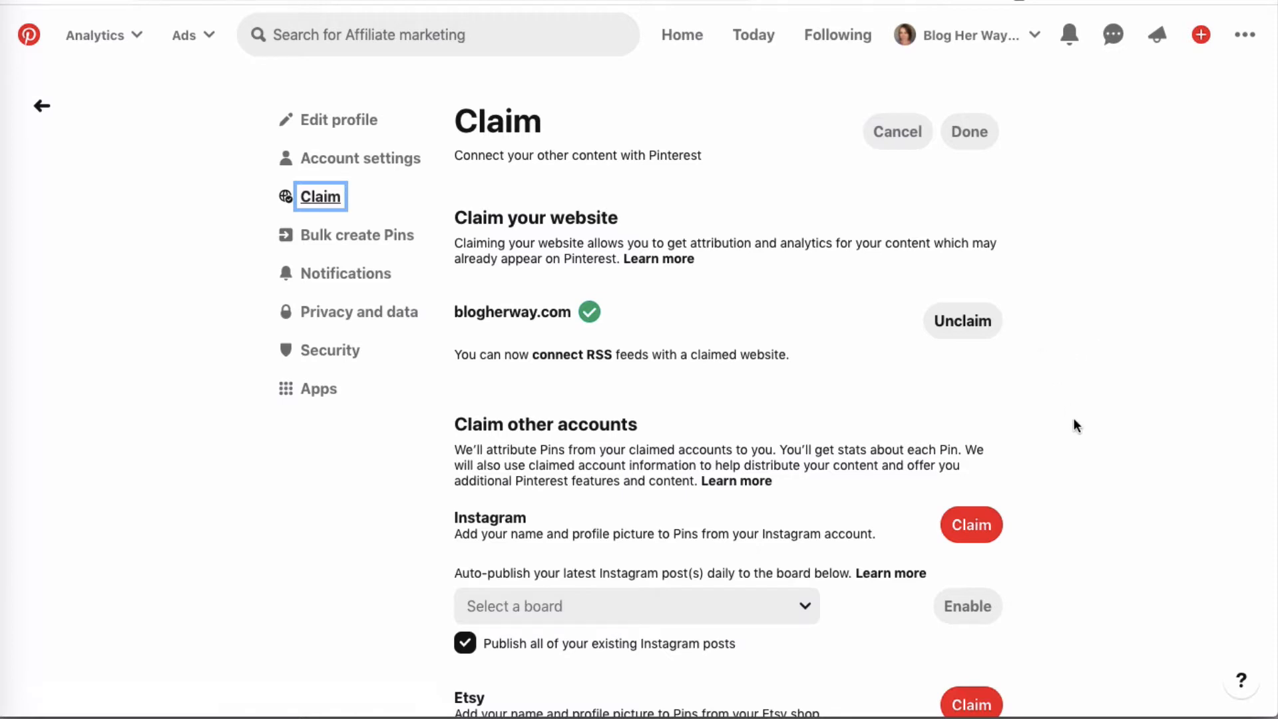
{"action": "scroll", "scroll_direction": "down", "scroll_amount": 3}
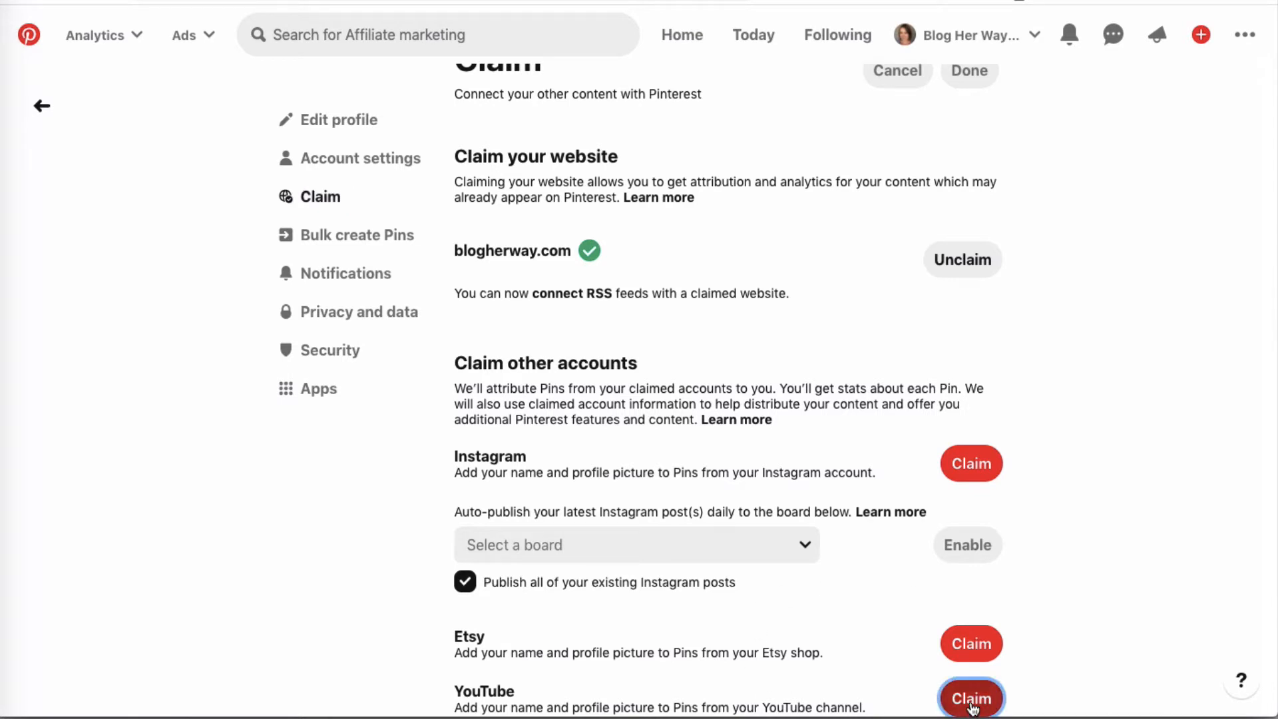
Step: Claim the YouTube channel with the blog's Google account and allow Pinterest to manage it
{"action": "left_click", "coordinate": [971, 699]}
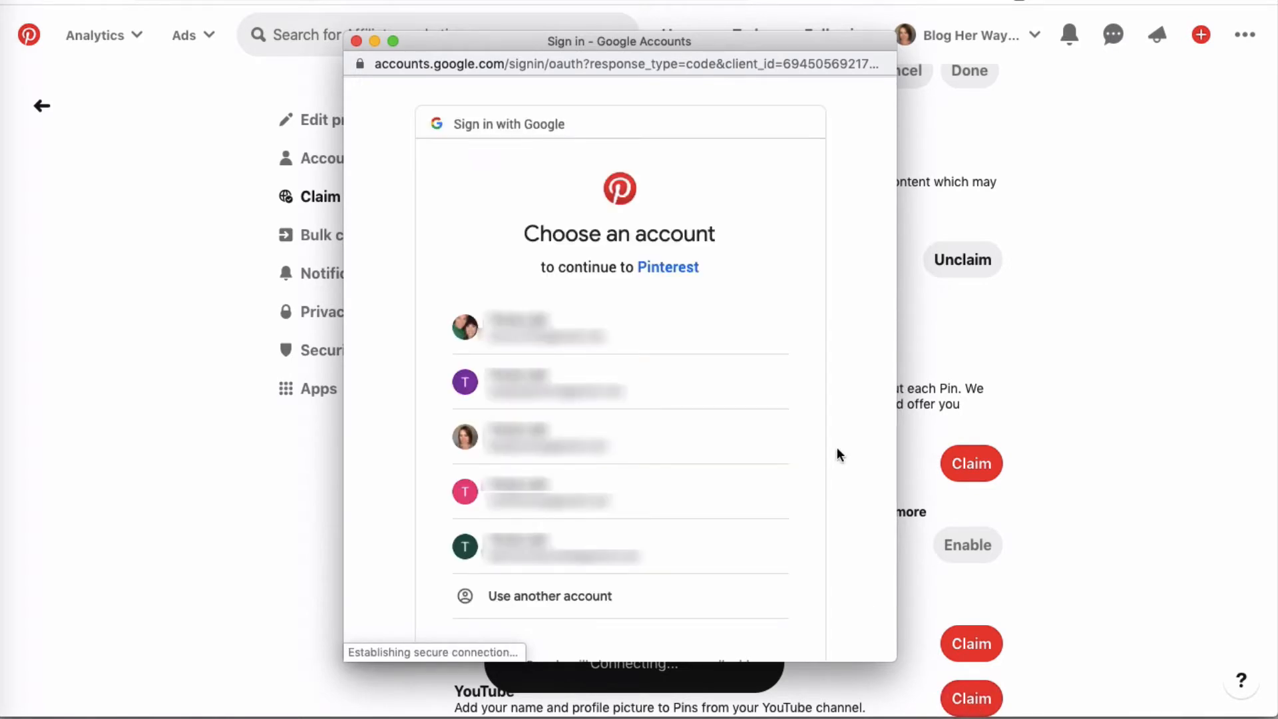
{"action": "left_click", "coordinate": [619, 438]}
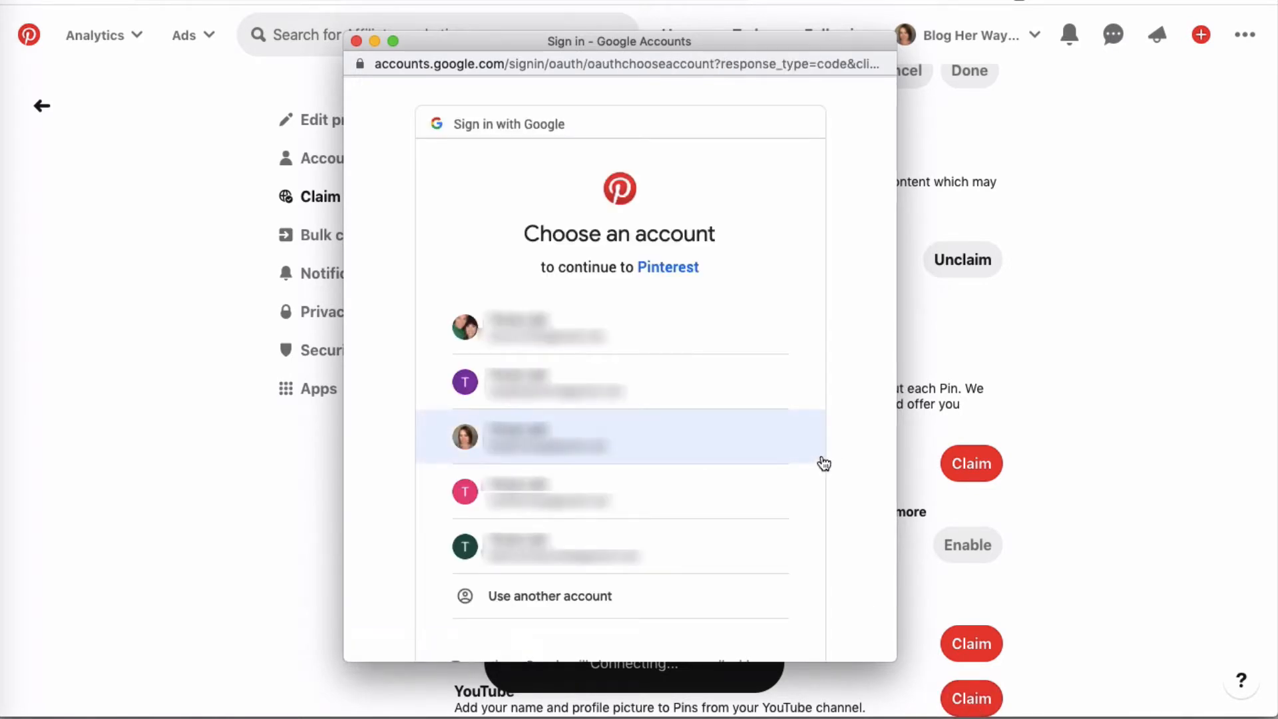
{"action": "mouse_move", "coordinate": [617, 442]}
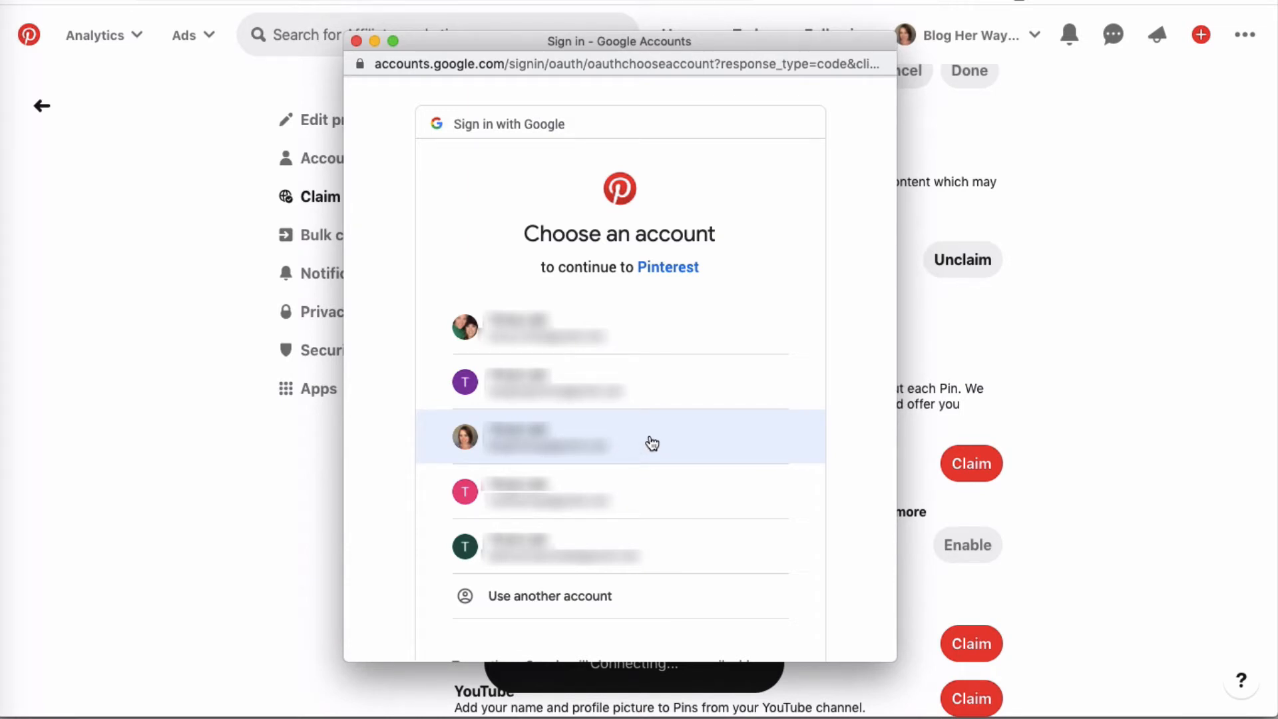
{"action": "left_click", "coordinate": [619, 438]}
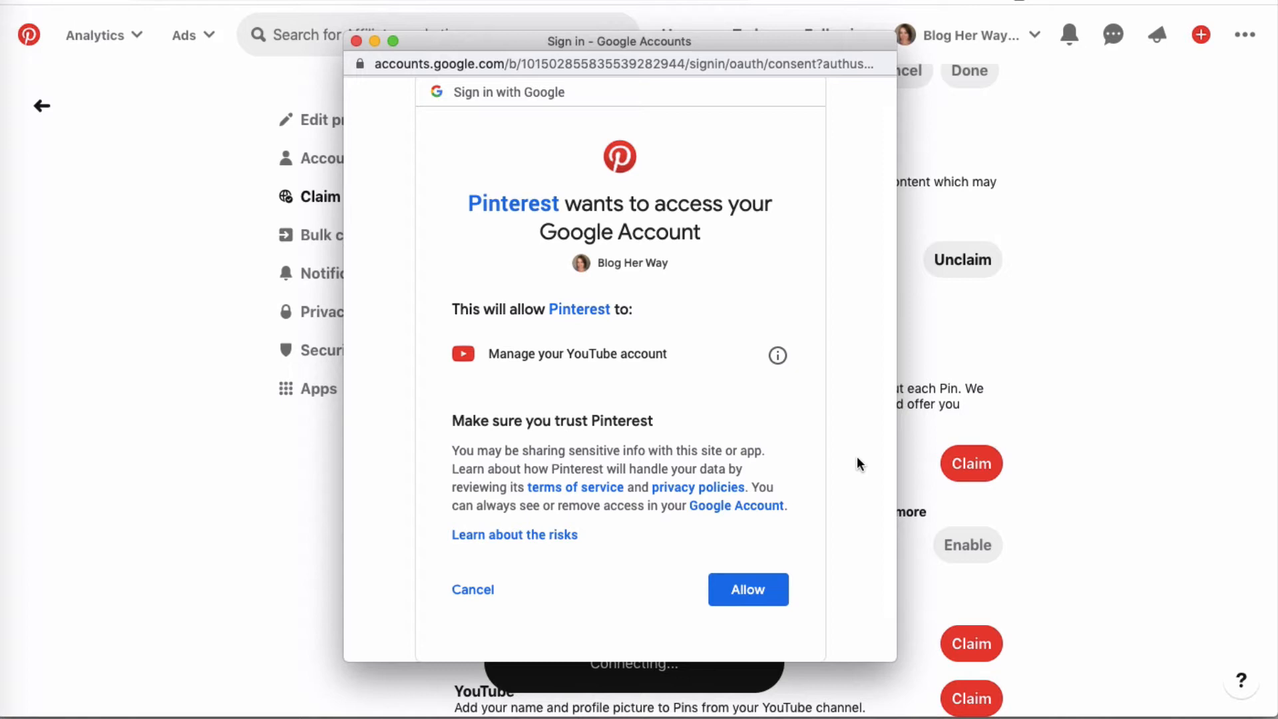
{"action": "mouse_move", "coordinate": [811, 528]}
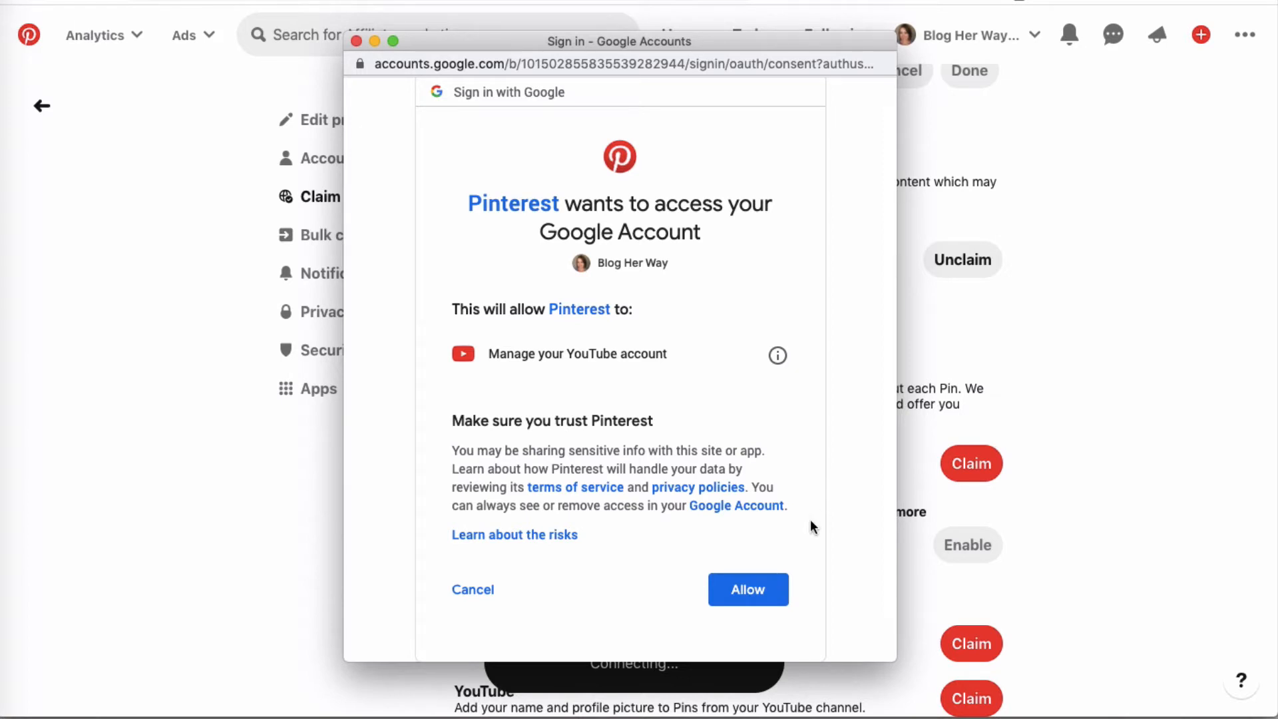
{"action": "left_click", "coordinate": [747, 590]}
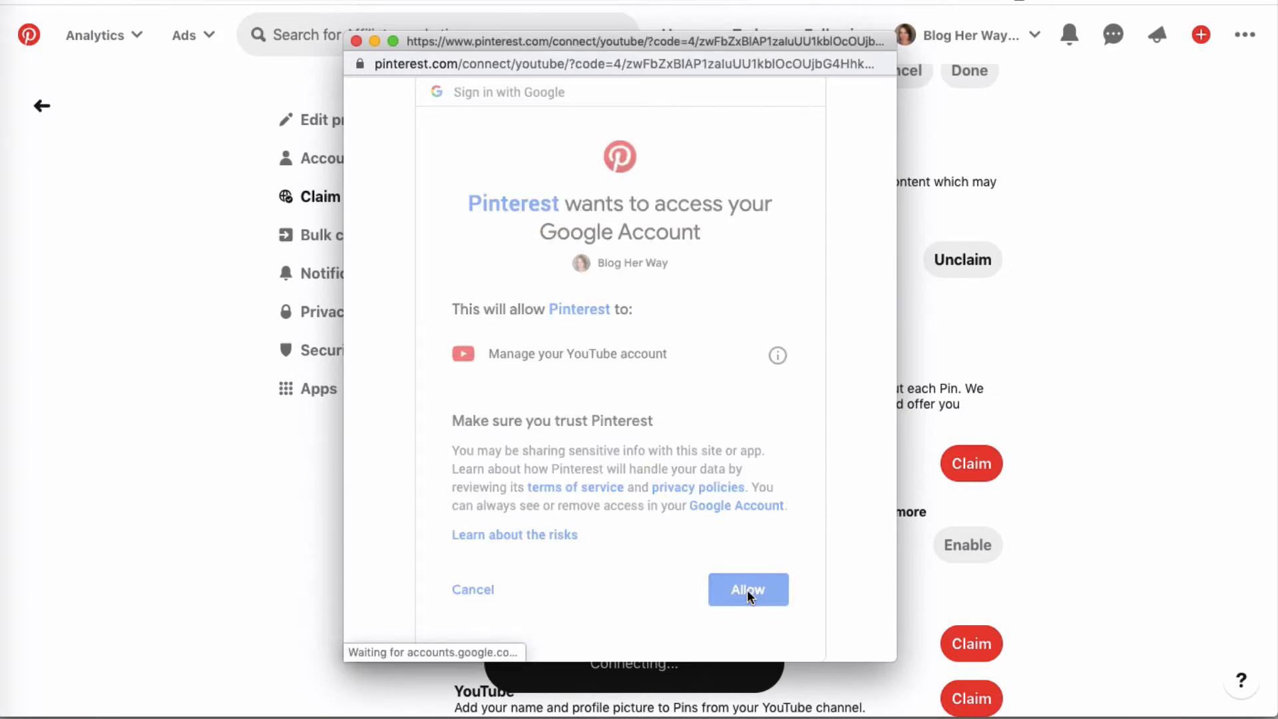
{"action": "left_click", "coordinate": [747, 590]}
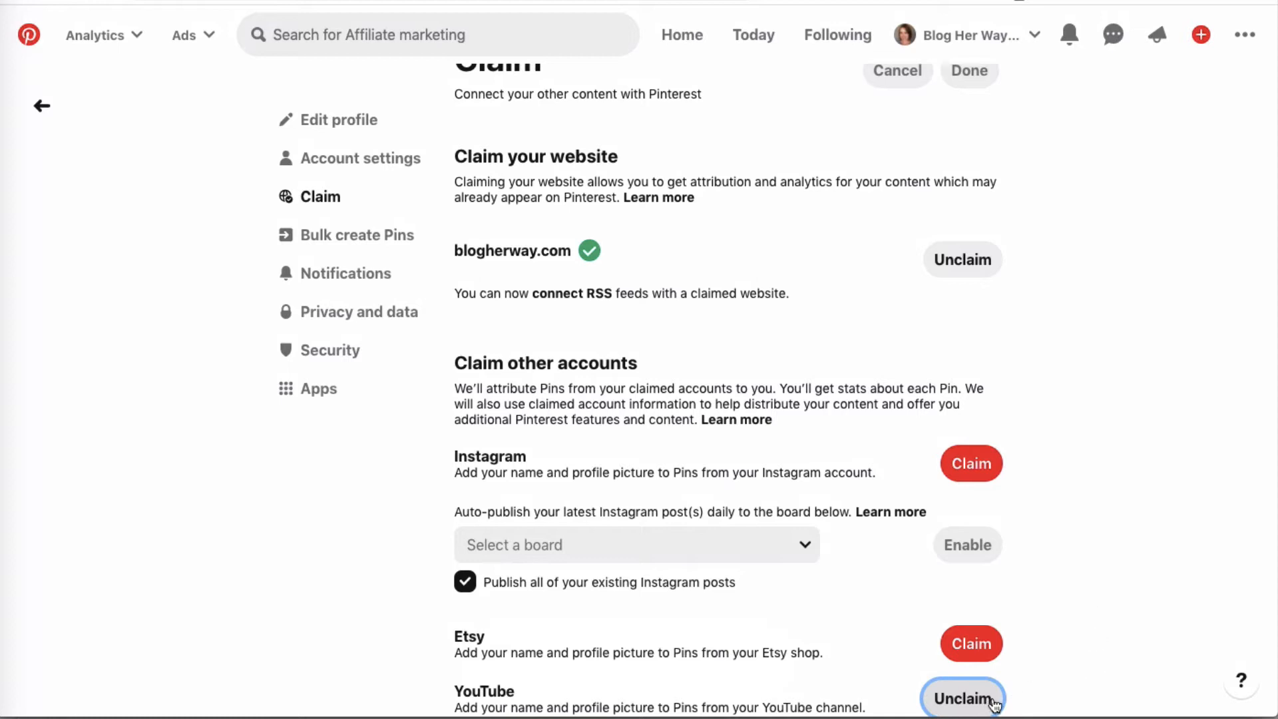
{"action": "mouse_move", "coordinate": [1072, 647]}
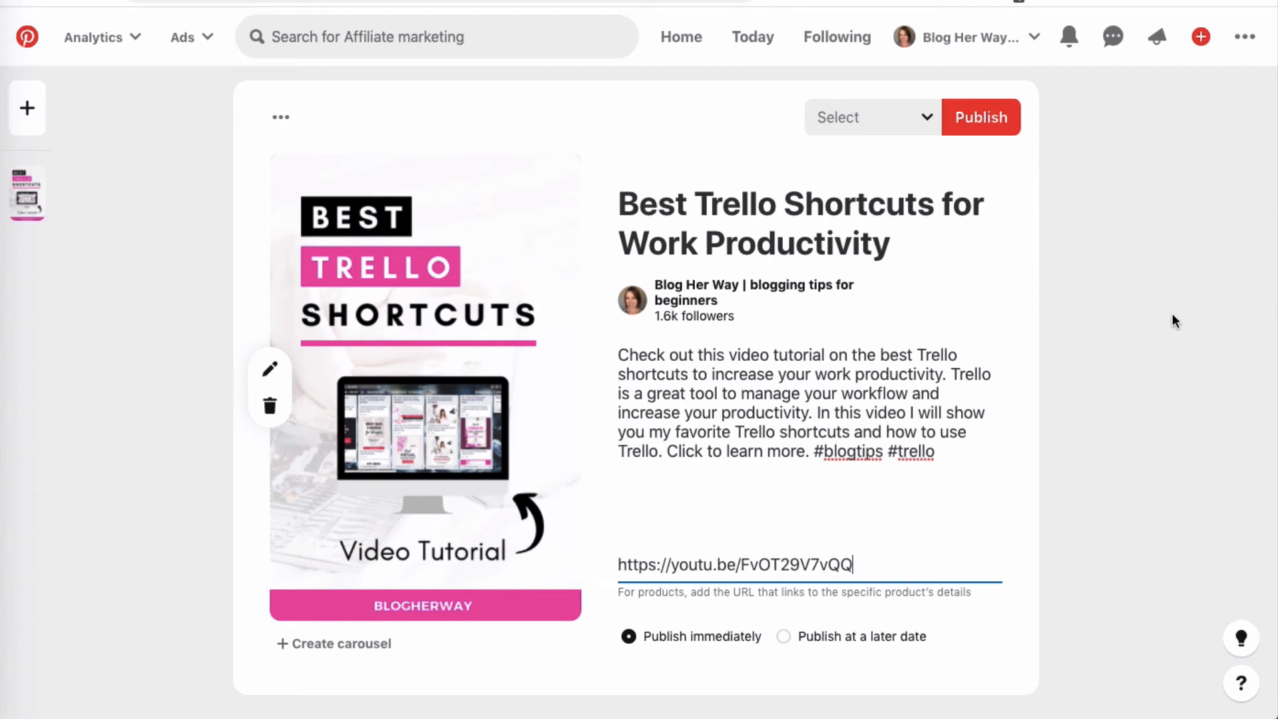
{"action": "mouse_move", "coordinate": [1206, 285]}
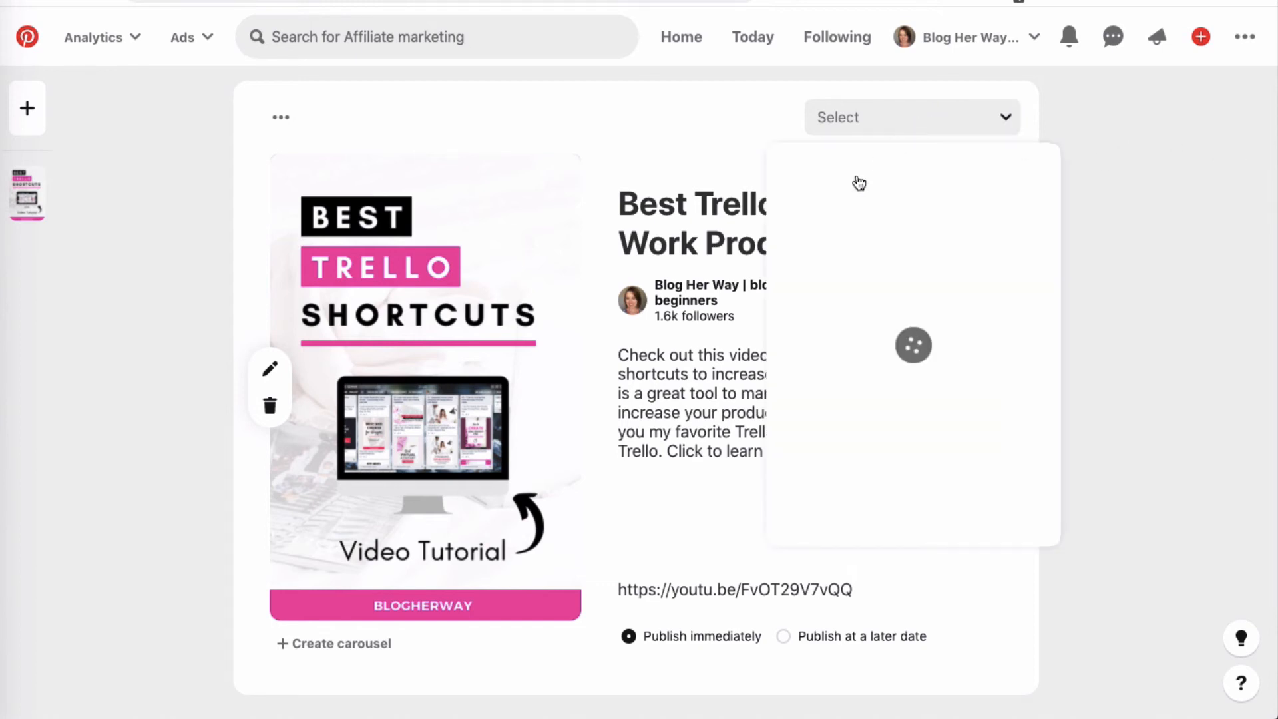
Step: Save the Best Trello Shortcuts pin to the Work Productivity Tips board and publish it
{"action": "type", "text": "work"}
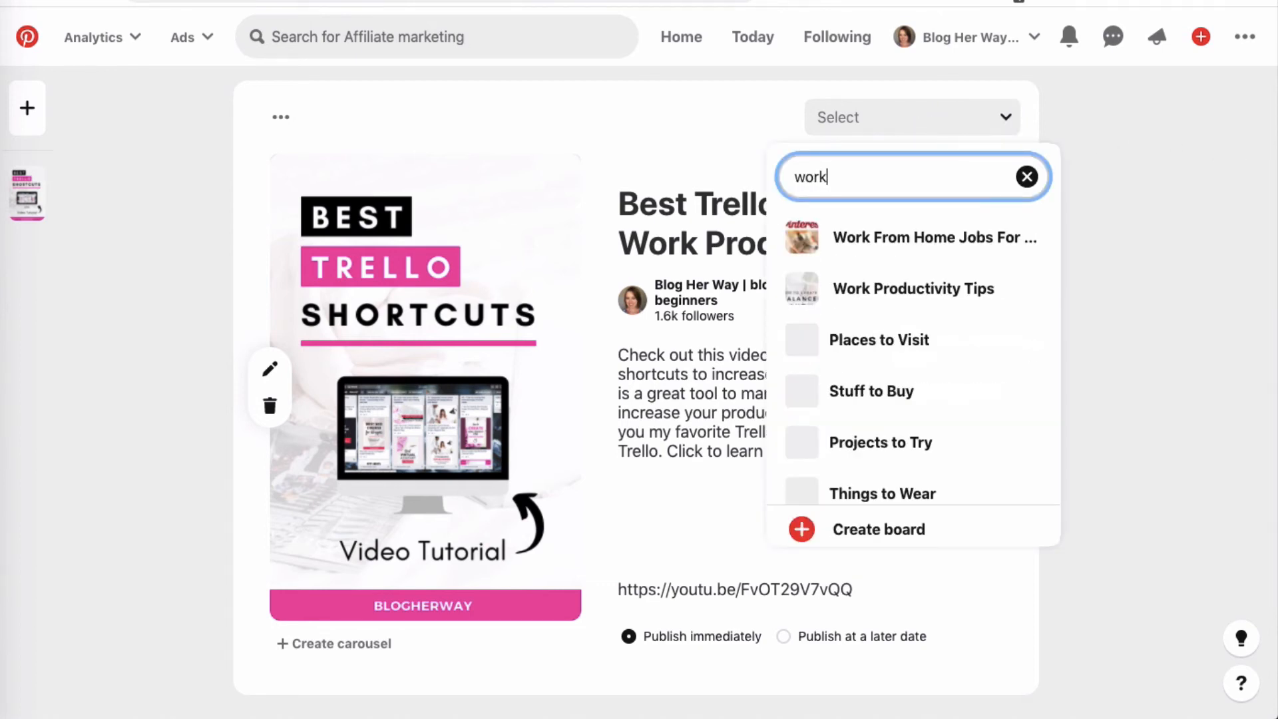
{"action": "left_click", "coordinate": [914, 288]}
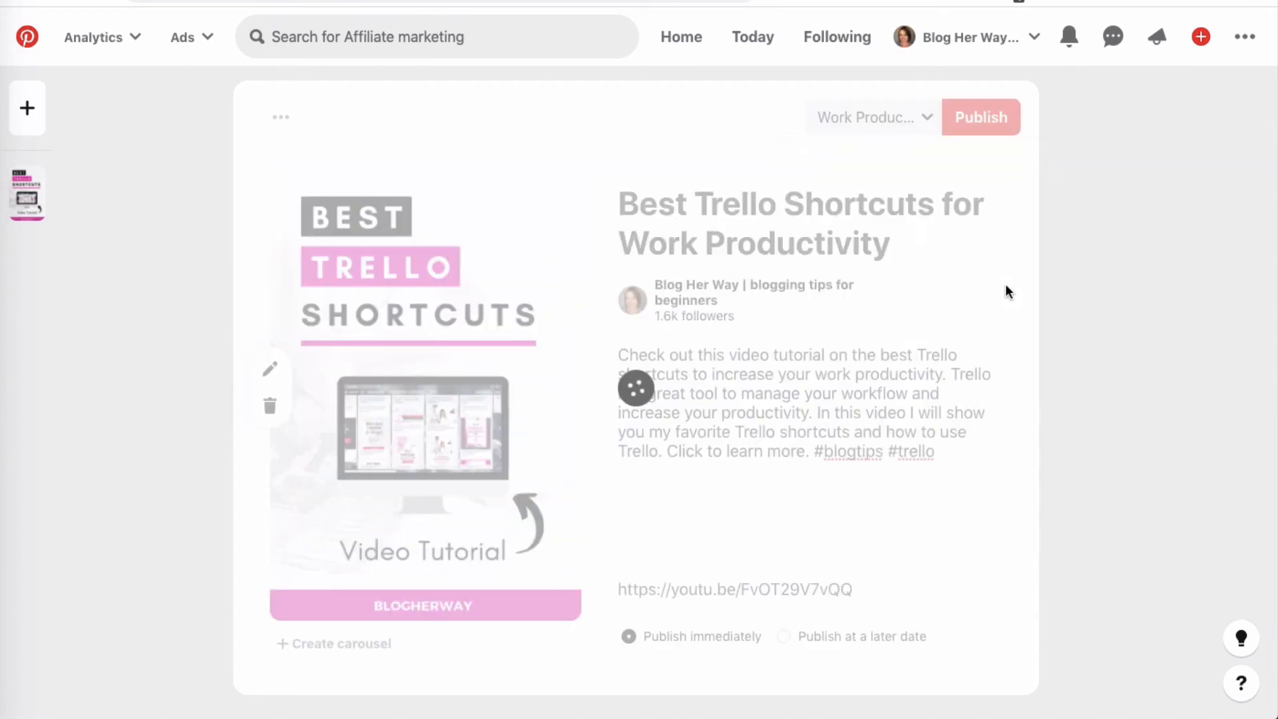
{"action": "left_click", "coordinate": [981, 117]}
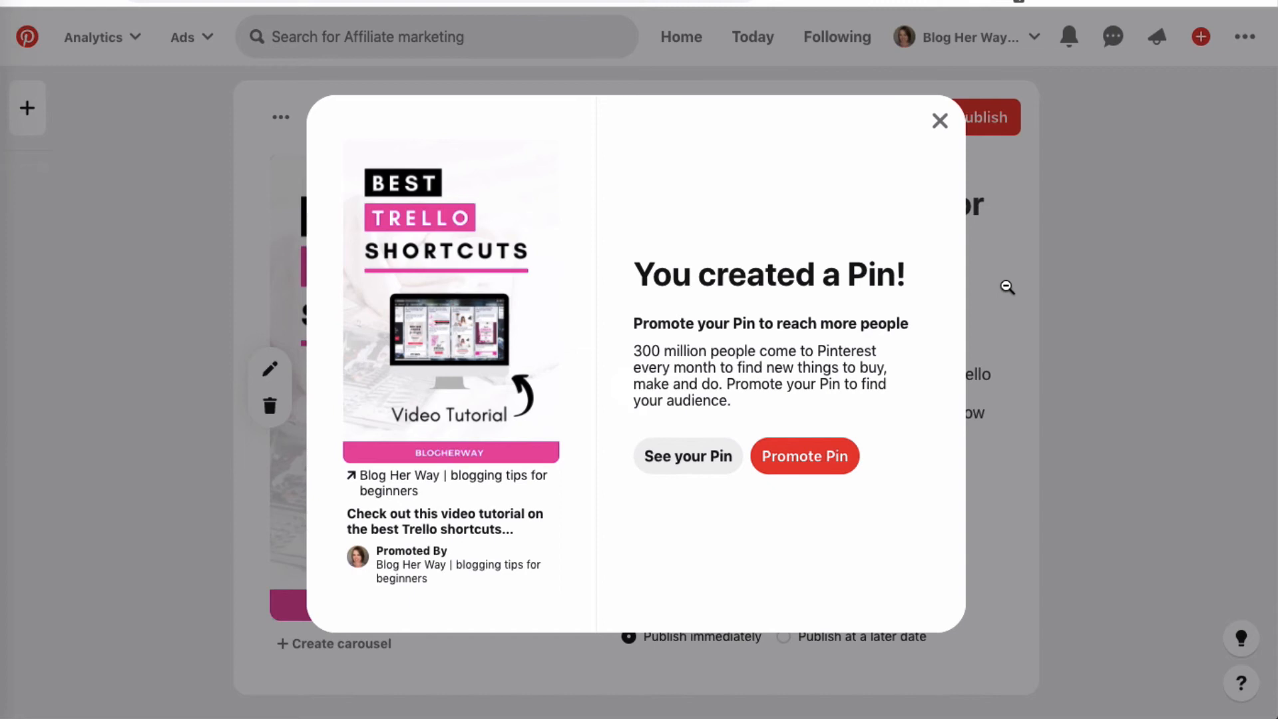
{"action": "mouse_move", "coordinate": [911, 321]}
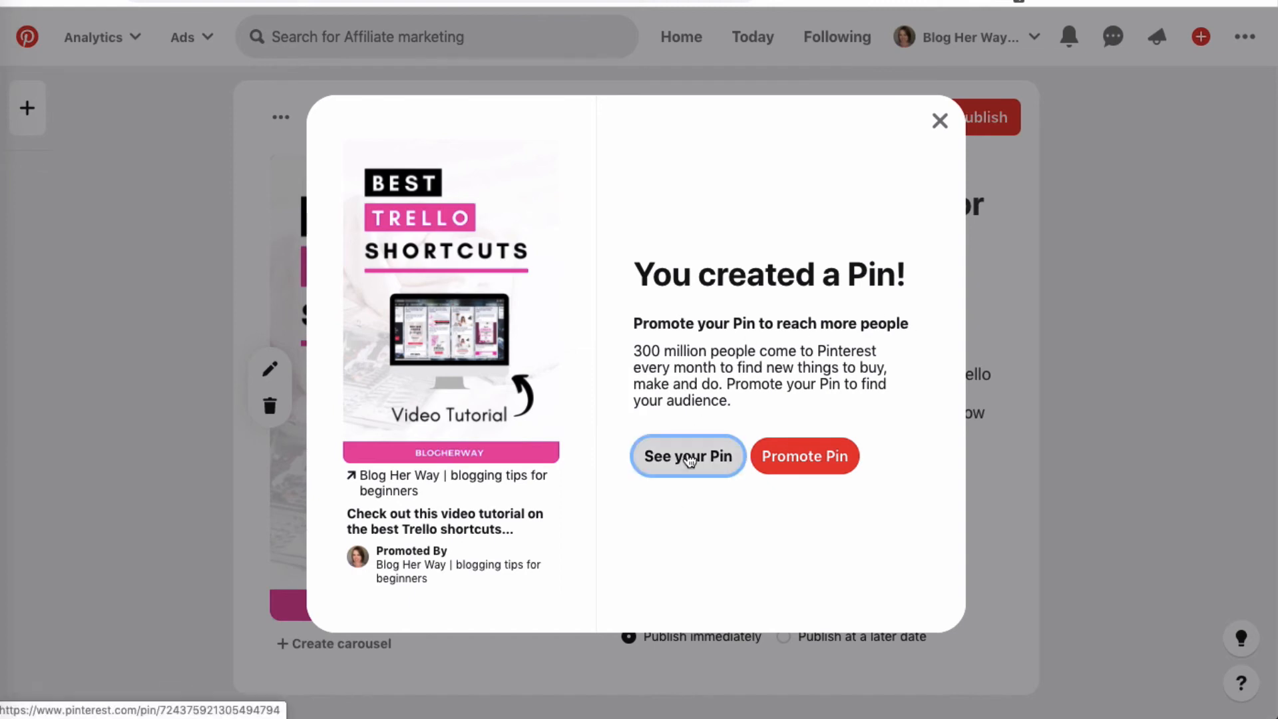
Step: View the published Trello shortcuts pin on its own page via See your Pin
{"action": "left_click", "coordinate": [687, 456]}
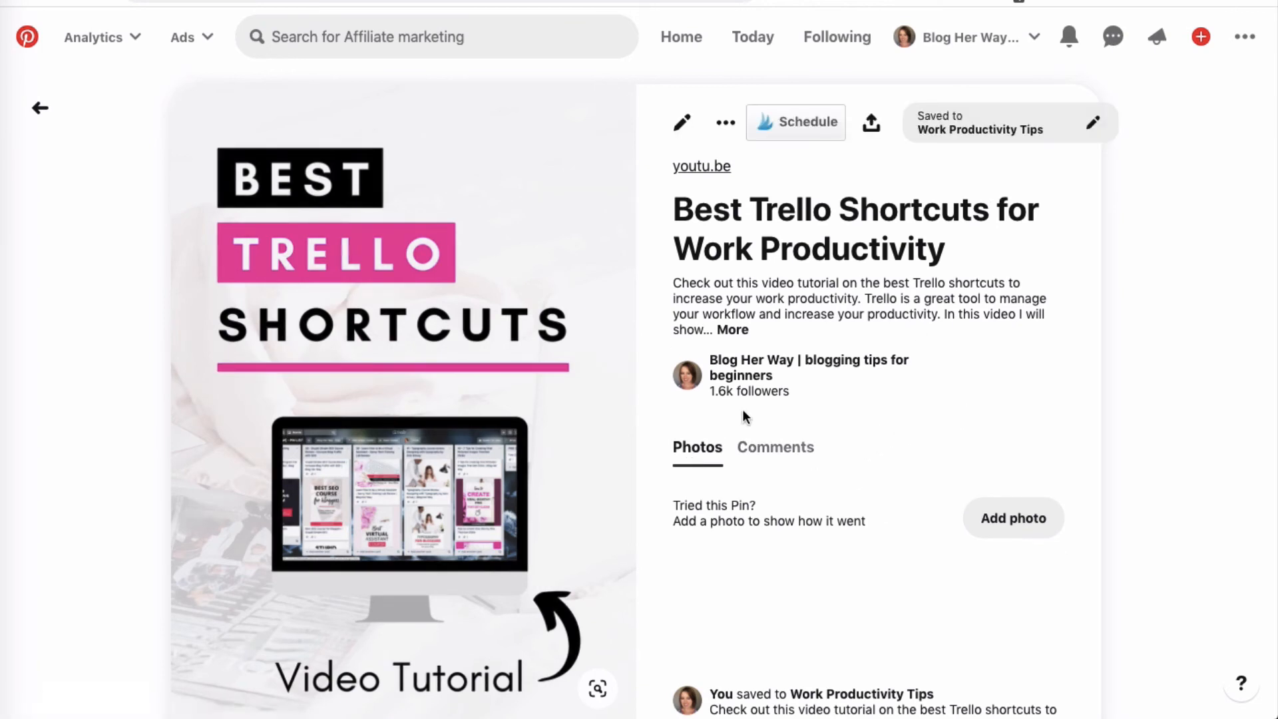
{"action": "mouse_move", "coordinate": [1019, 401]}
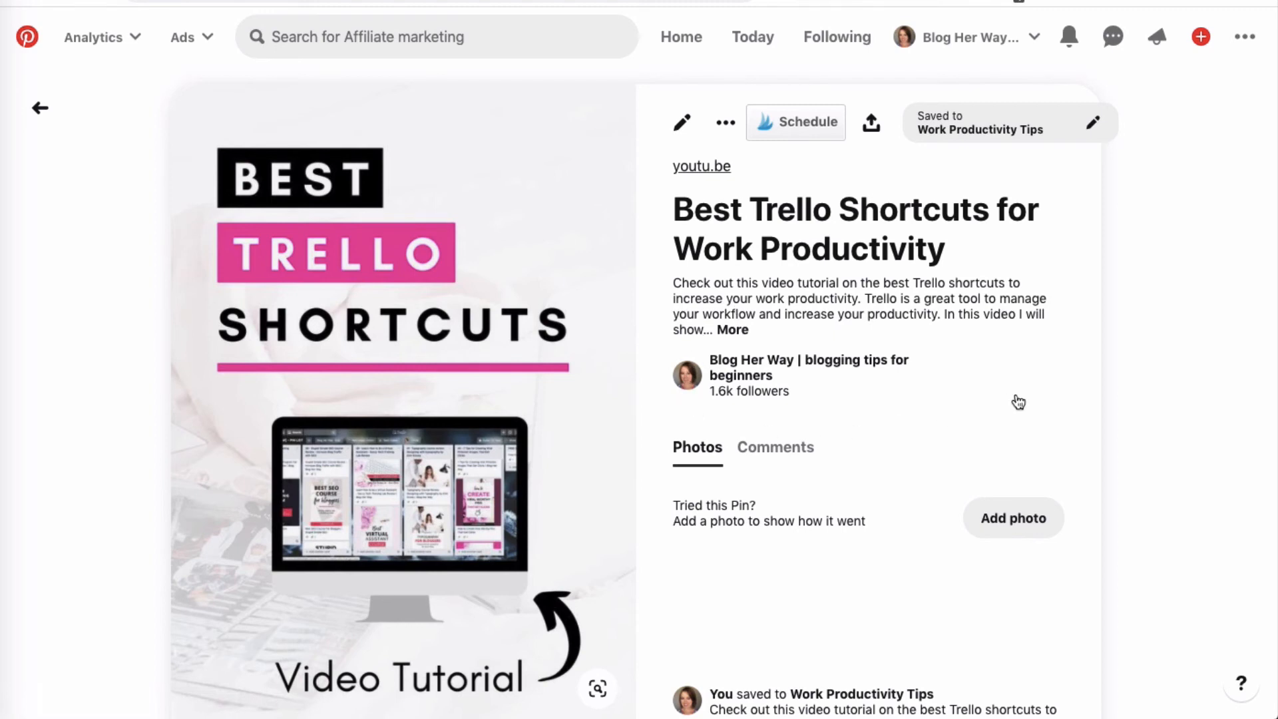